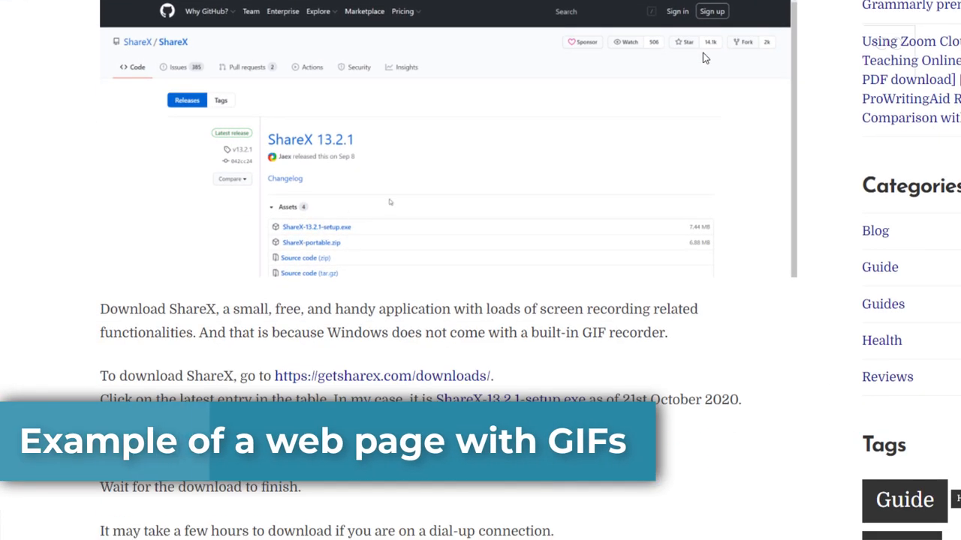
Step: Scroll through the current view, right-click near the top left, then switch to the web browser
left_click(316, 227)
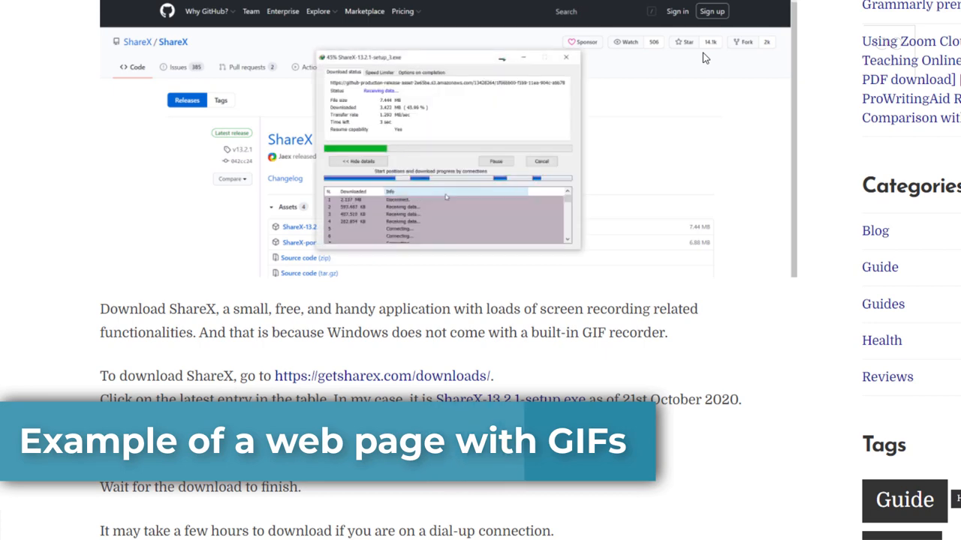
scroll("down", 3)
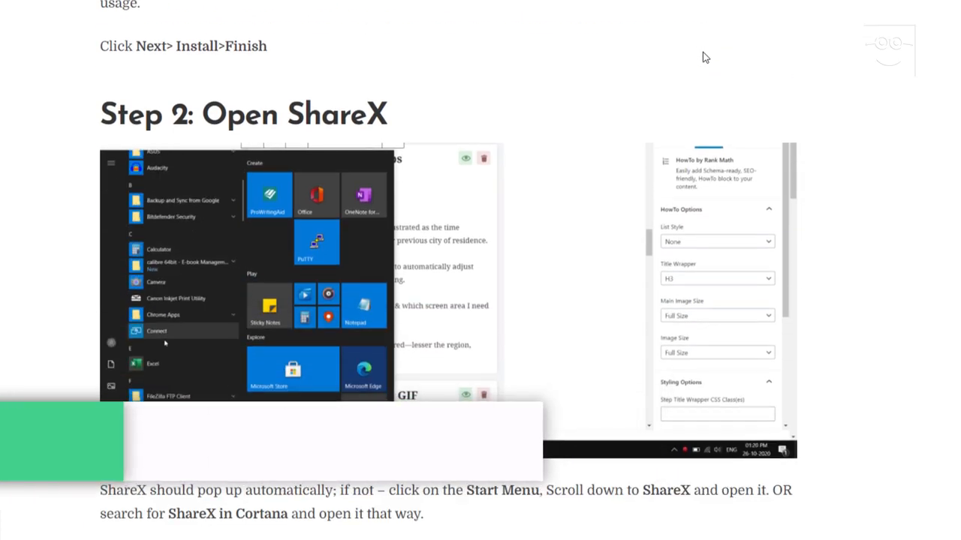
scroll("down", 3)
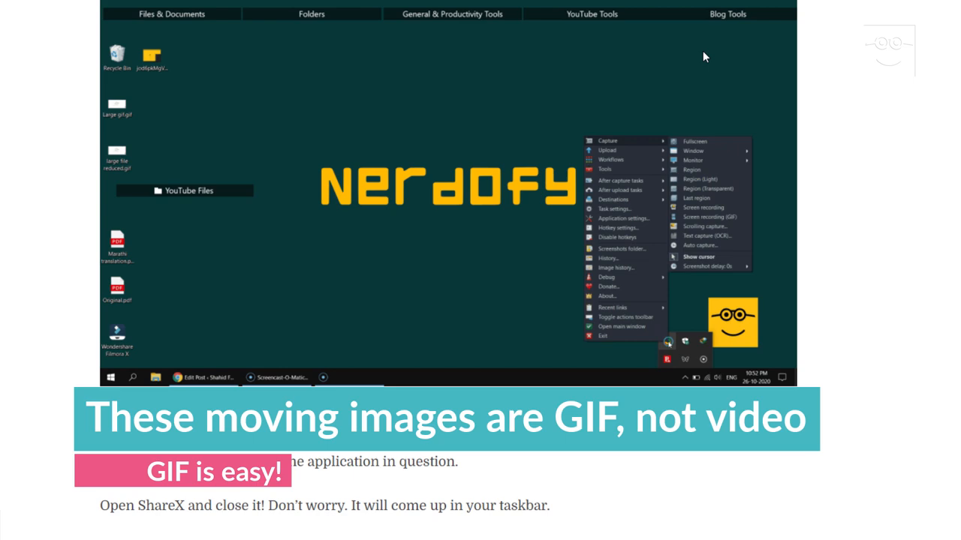
scroll("down", 3)
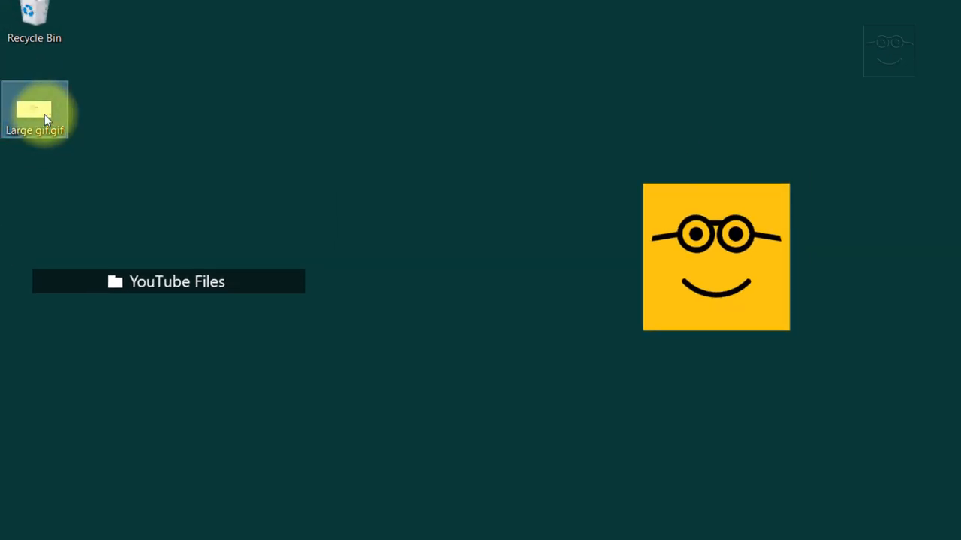
right_click(35, 112)
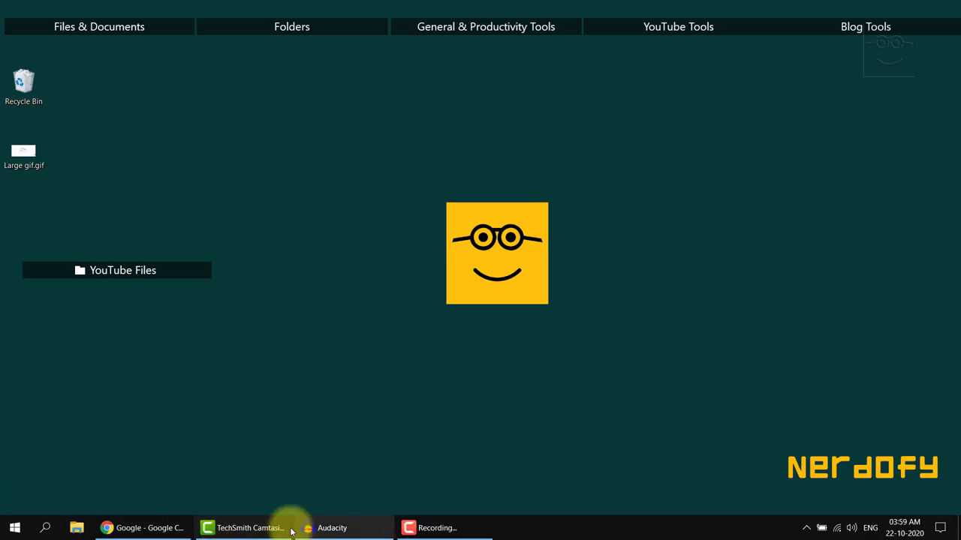
left_click(142, 528)
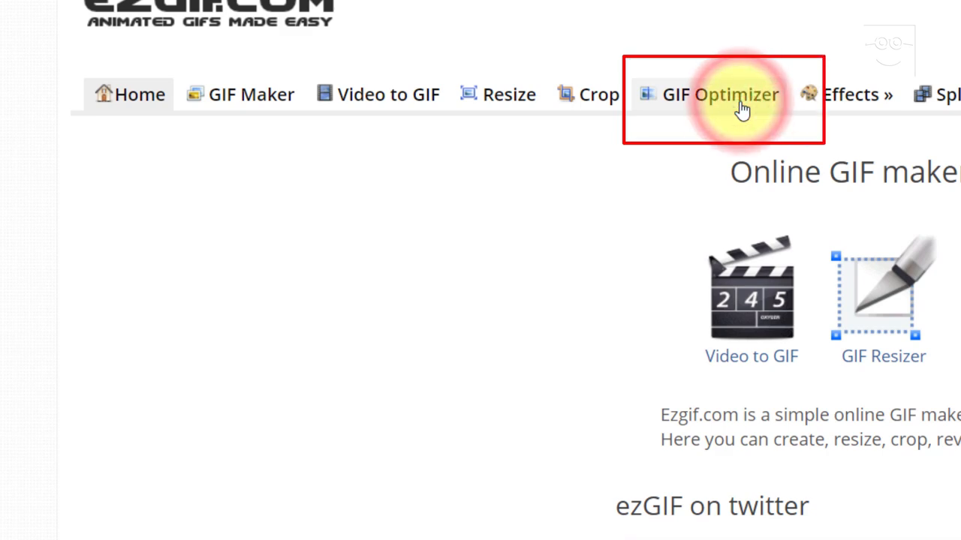
Step: On ezgif's GIF Optimizer, choose Large gif.gif from the Desktop for upload
left_click(721, 94)
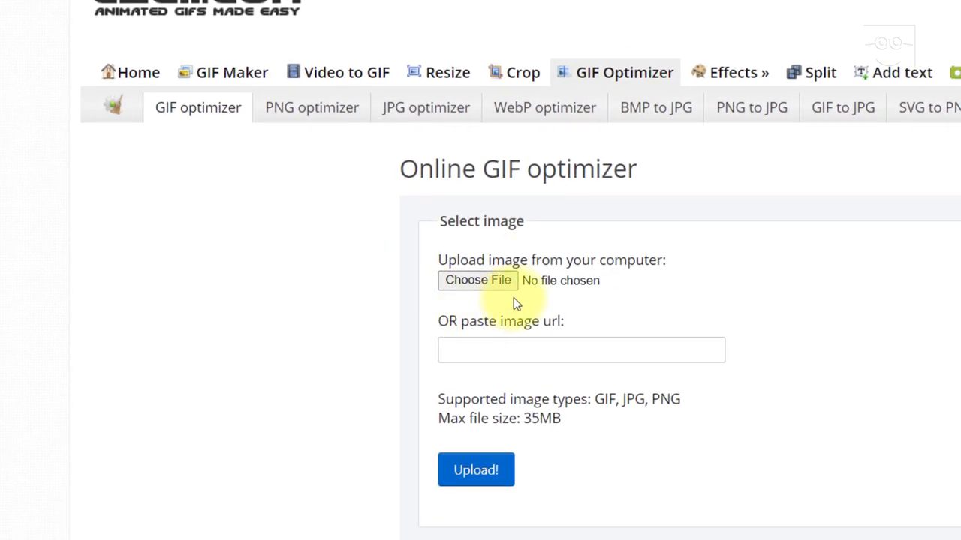
left_click(477, 280)
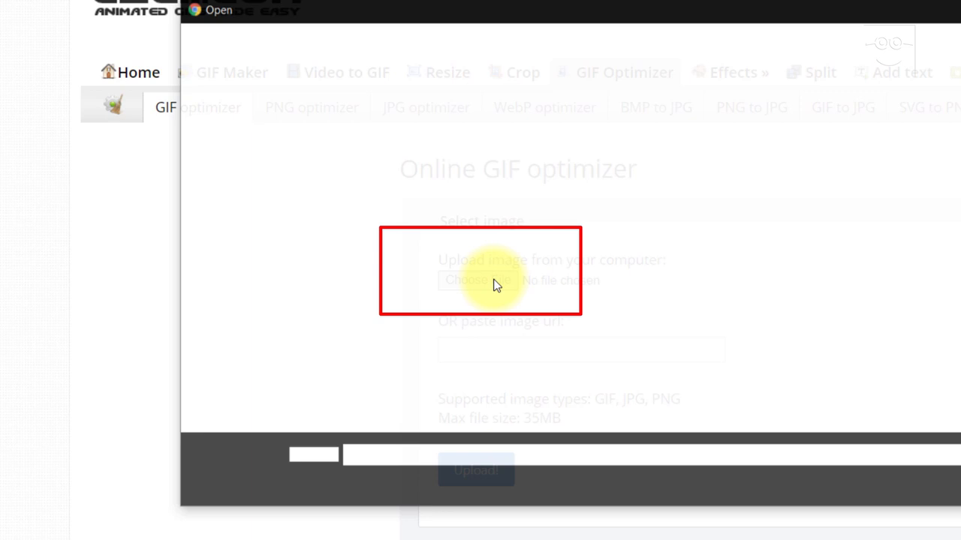
left_click(477, 280)
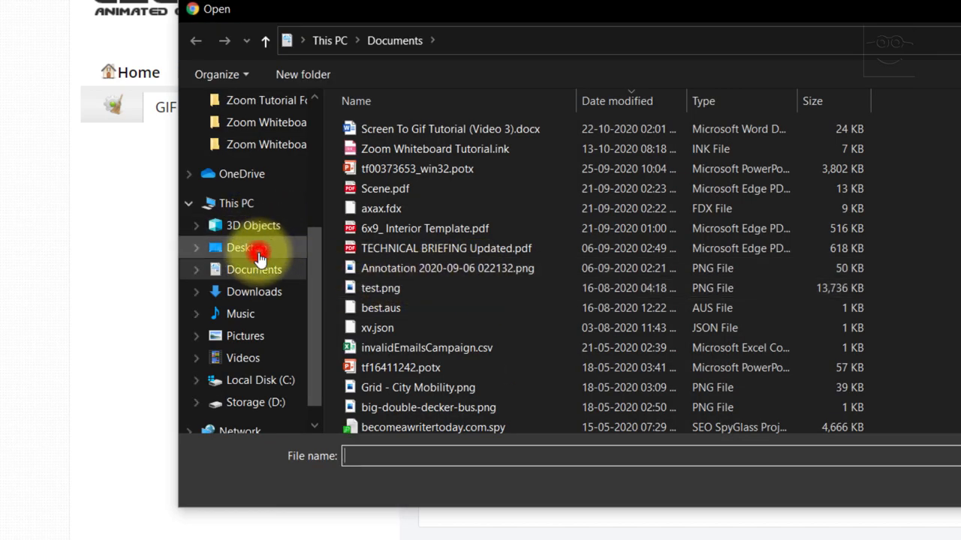
left_click(239, 248)
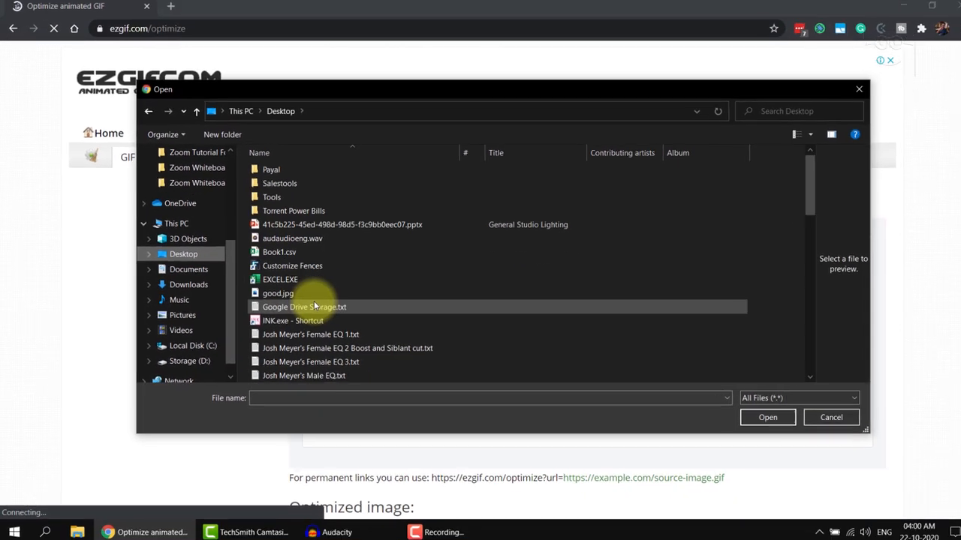
scroll("down", 3)
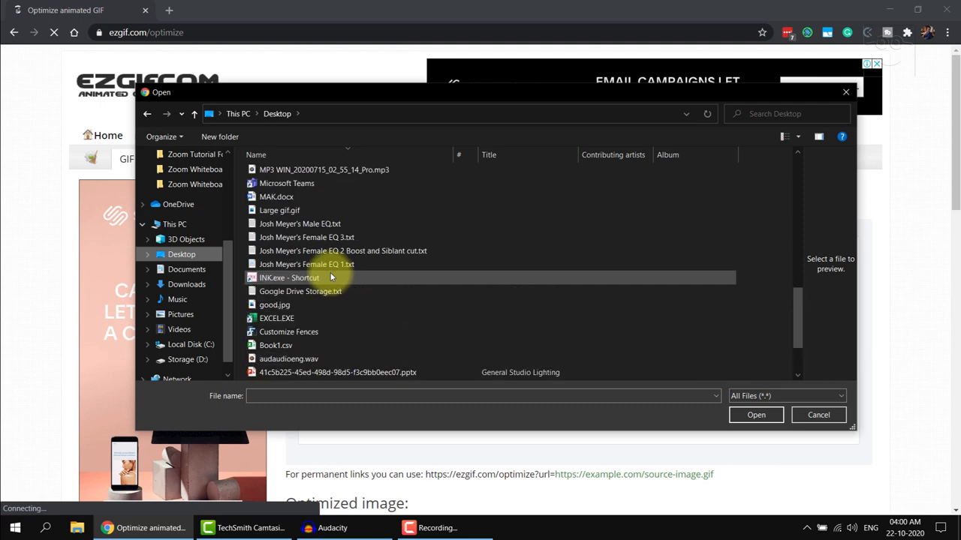
left_click(279, 210)
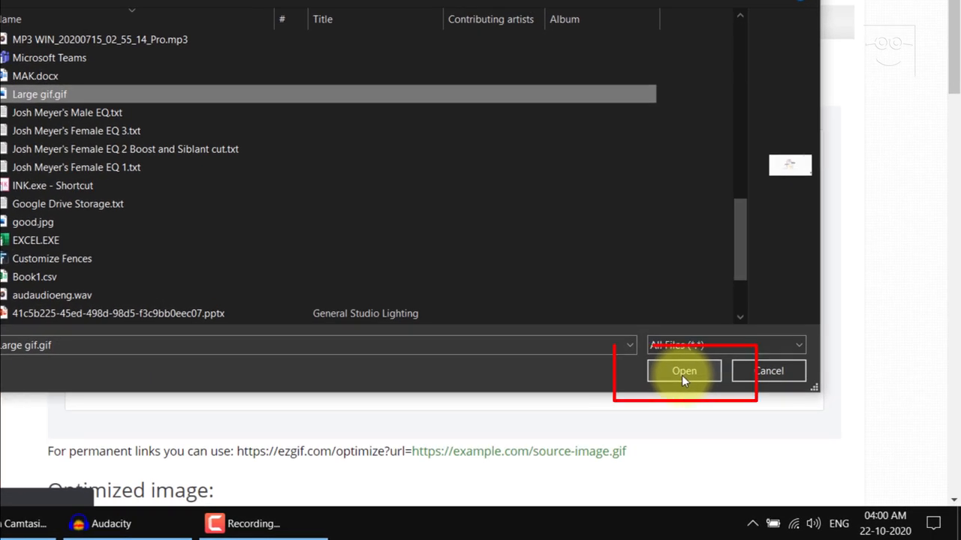
left_click(684, 371)
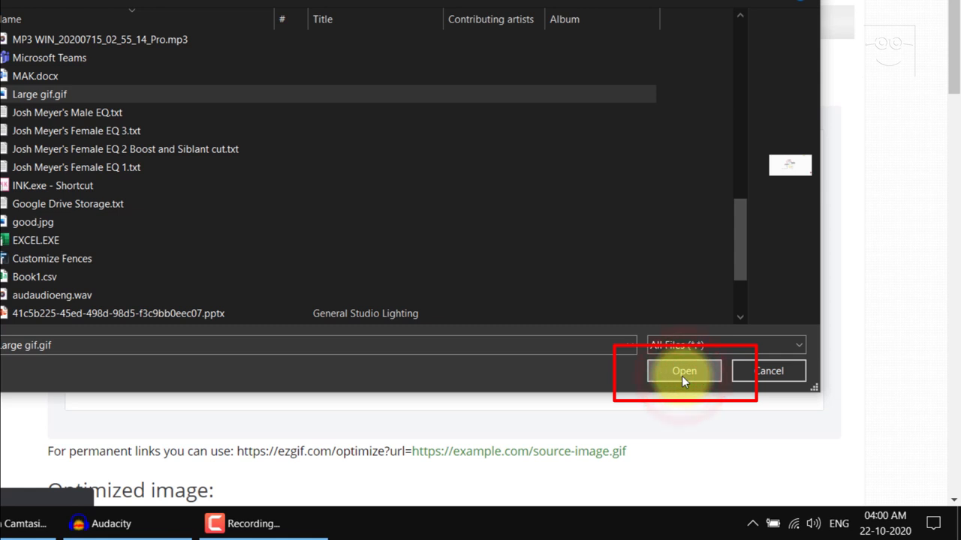
left_click(683, 370)
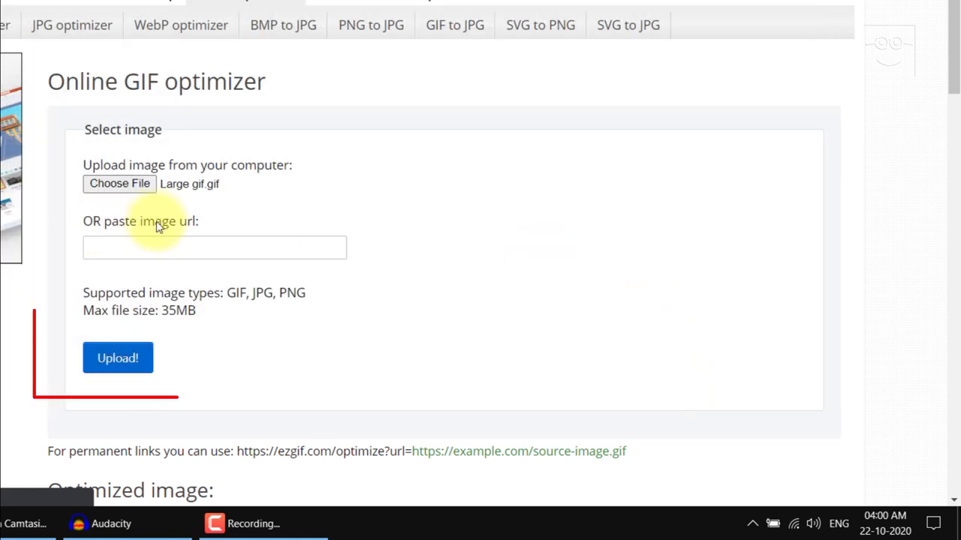
Step: Upload Large gif.gif and wait for its animation preview to appear in the optimizer
left_click(117, 358)
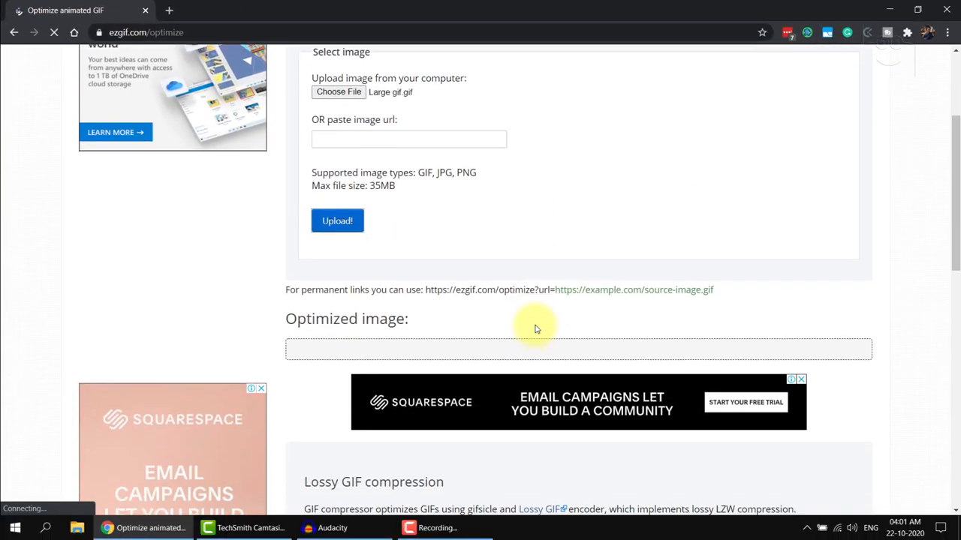
scroll("up", 3)
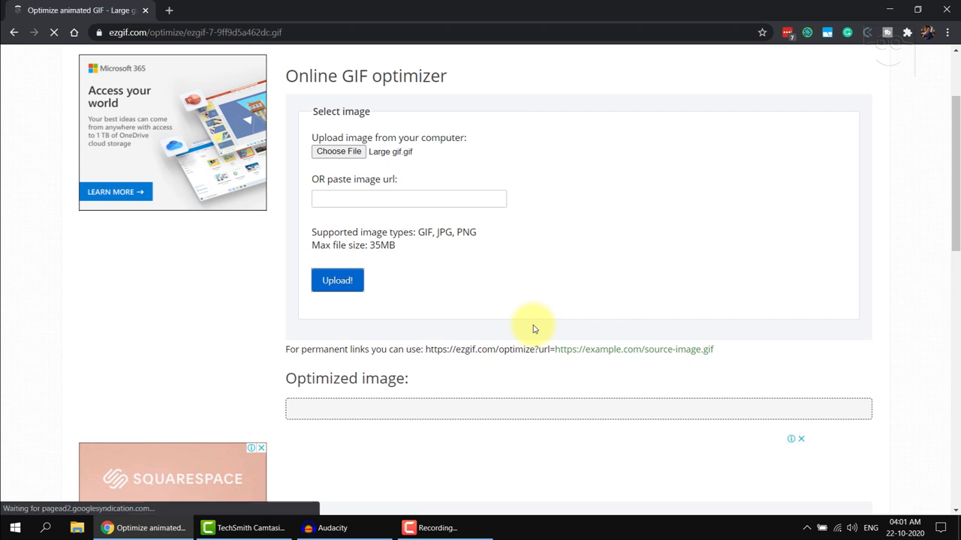
left_click(337, 280)
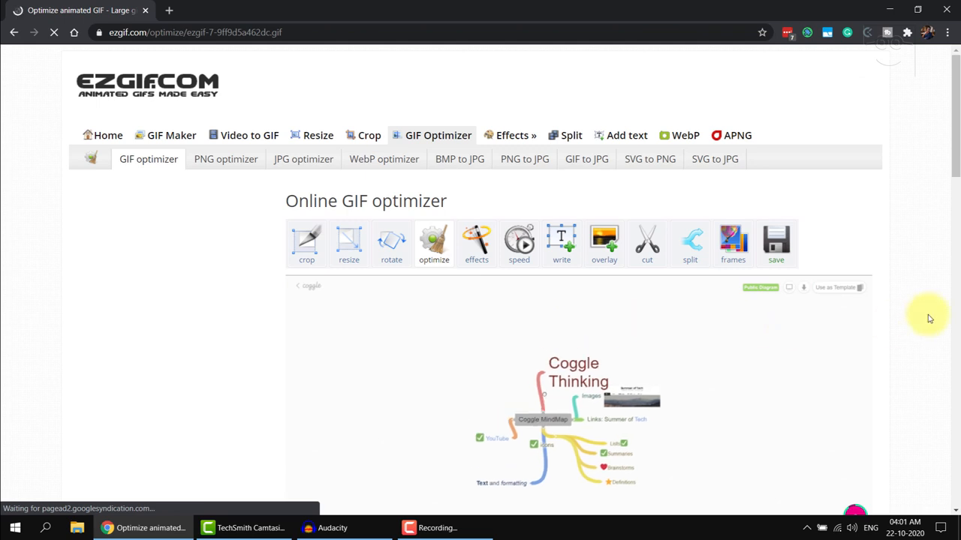
Step: Optimize the 33.33MiB GIF using Lossy GIF at compression level 35
scroll("down", 3)
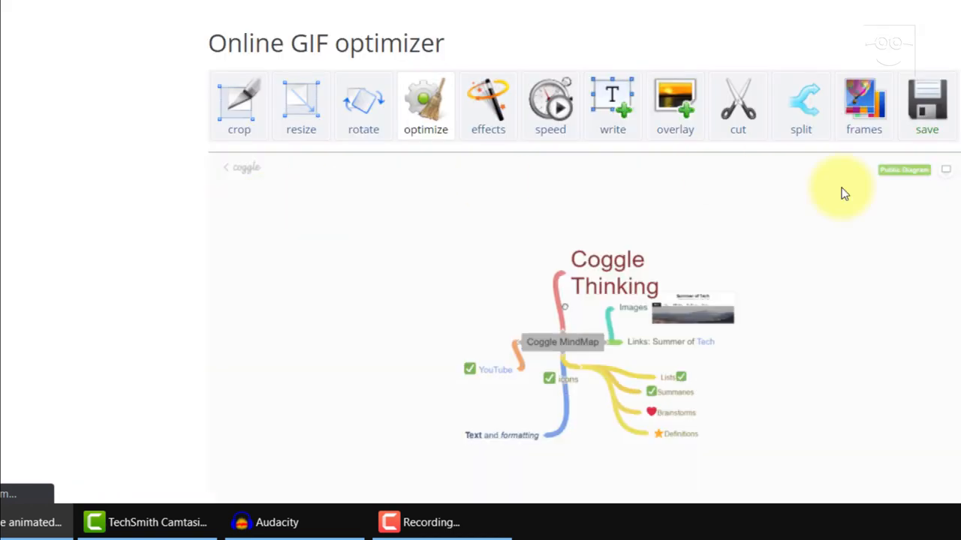
scroll("down", 3)
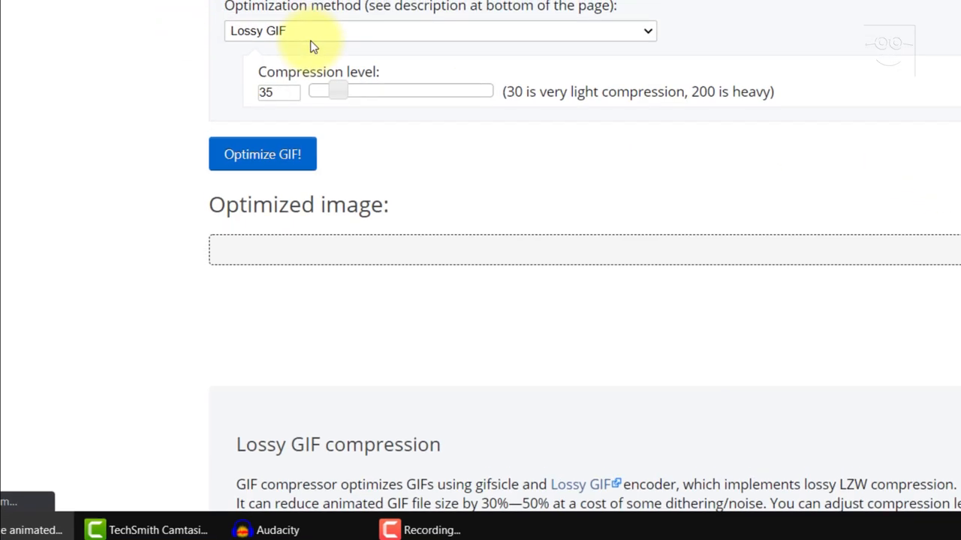
scroll("down", 3)
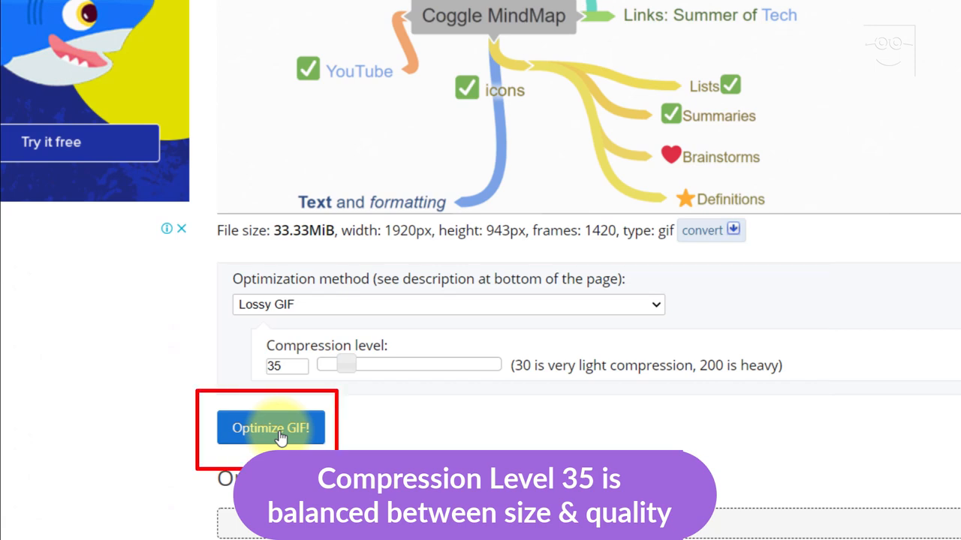
left_click(270, 427)
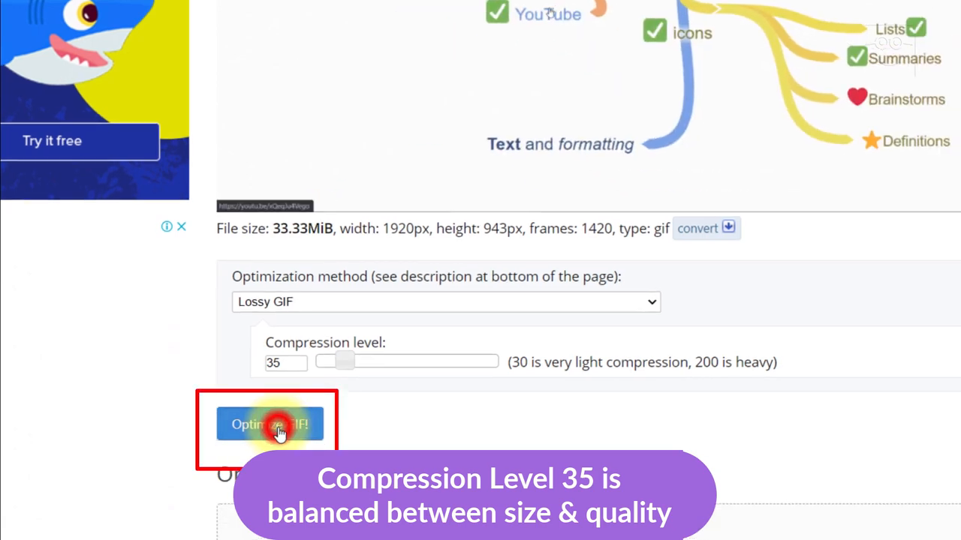
left_click(271, 424)
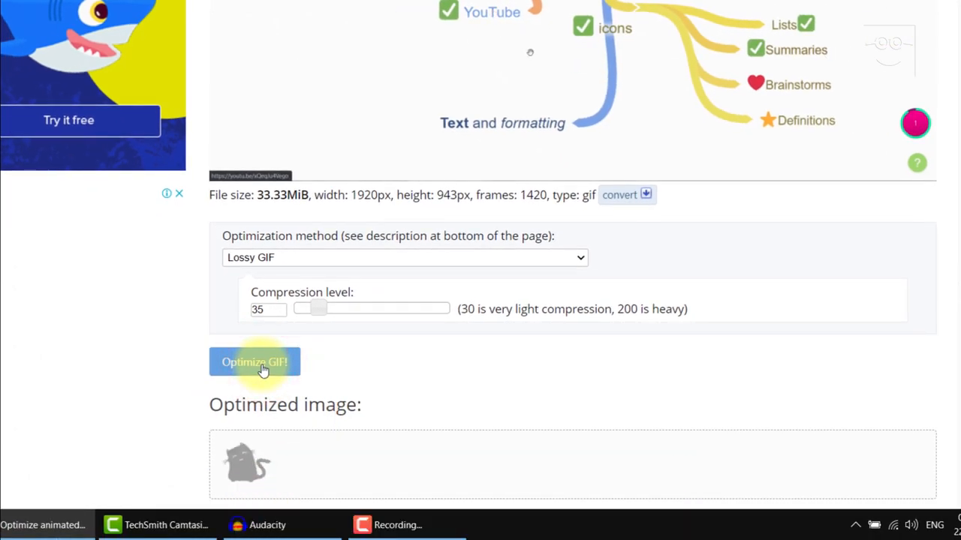
left_click(254, 362)
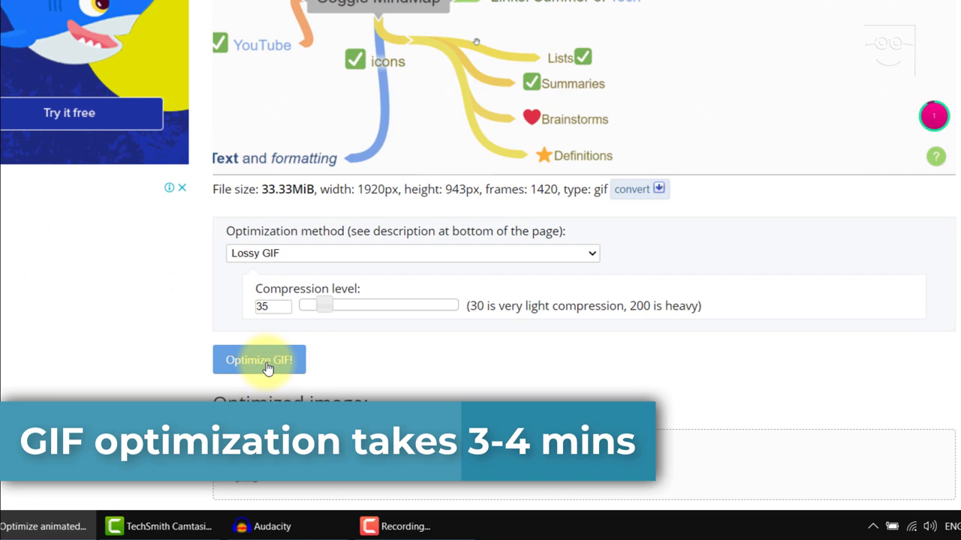
left_click(259, 359)
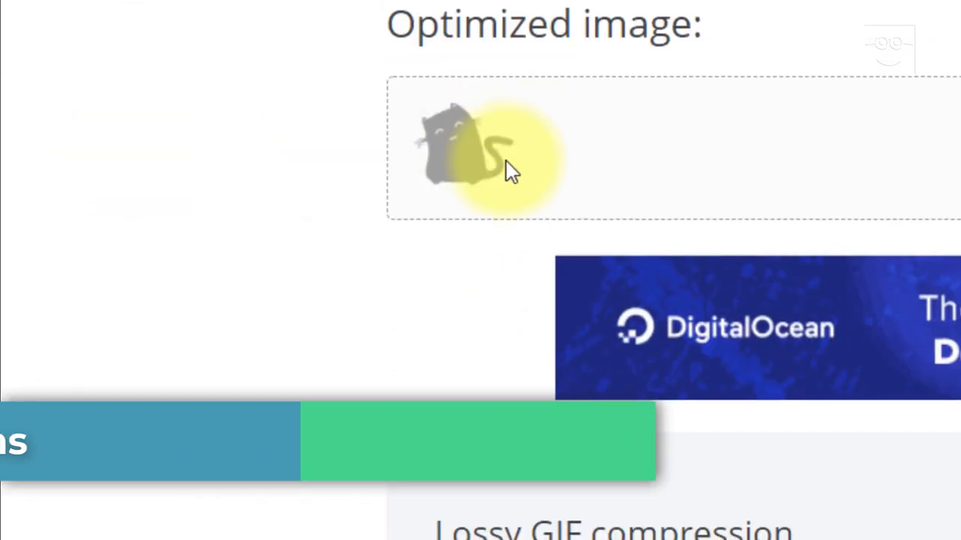
mouse_move(417, 251)
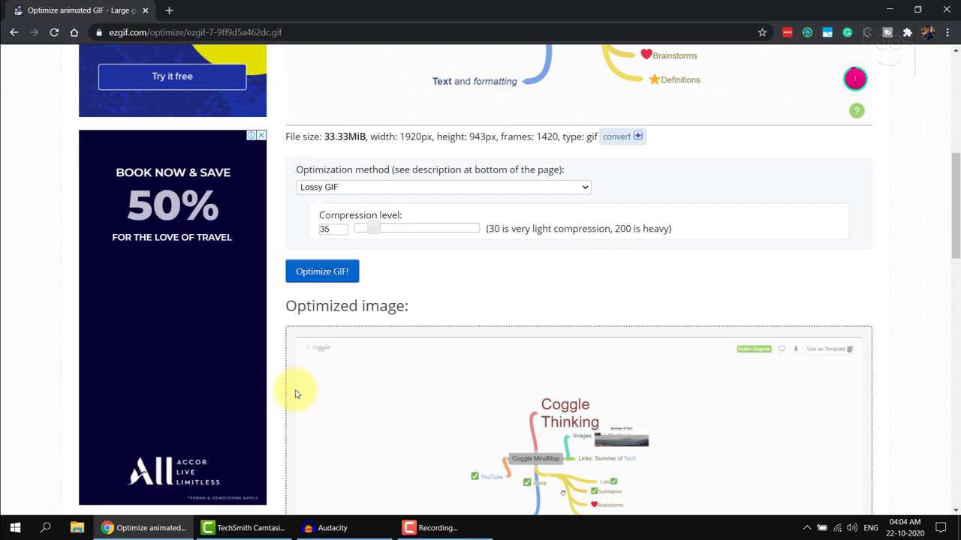
mouse_move(448, 291)
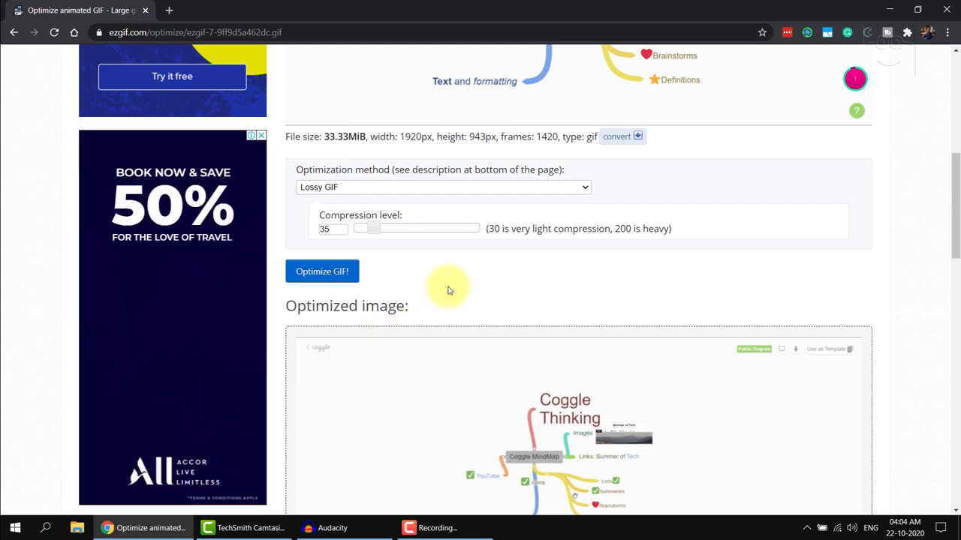
Step: Save the 13.42MiB (-59.73%) optimized GIF to the desktop as large file reduced.gif
scroll("down", 3)
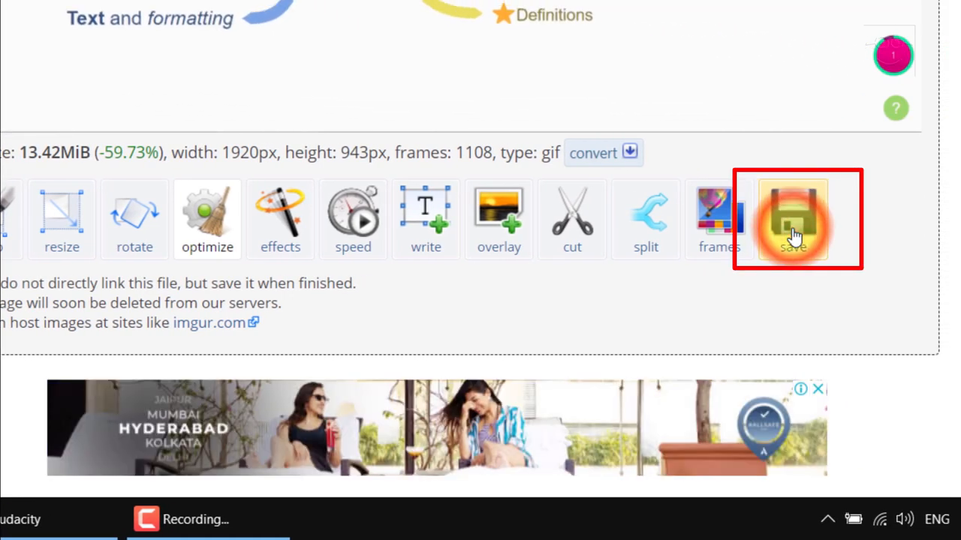
left_click(794, 217)
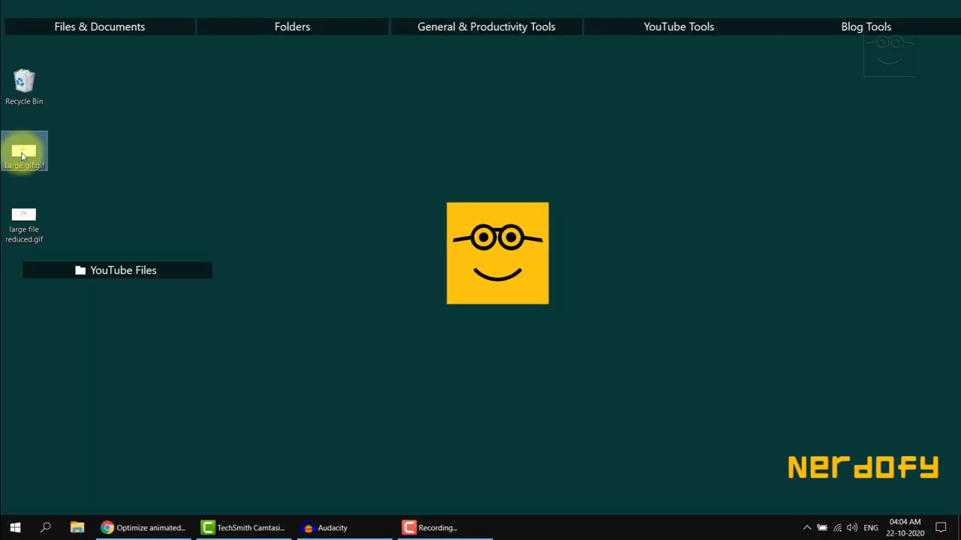
Step: Open large file reduced.gif from the desktop in Photos to view the mind map animation
left_click(23, 218)
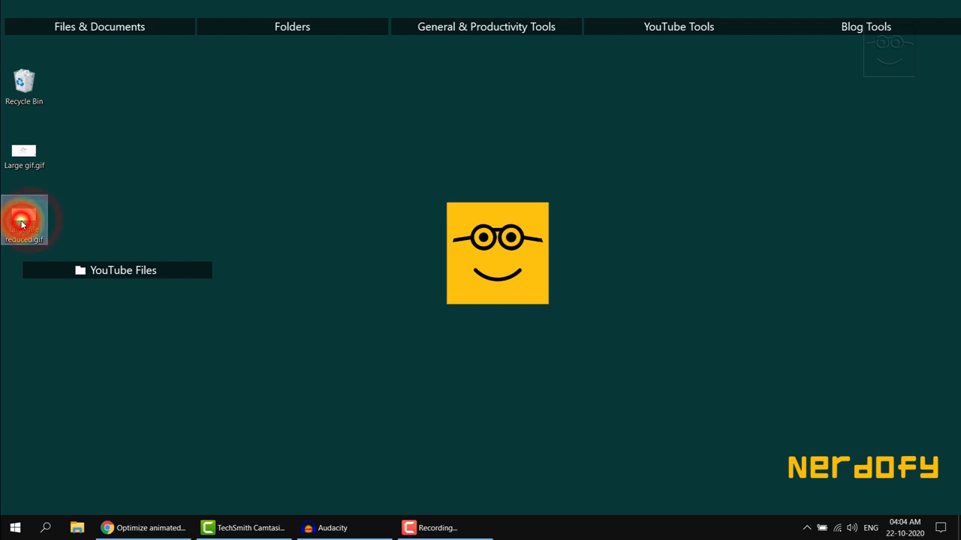
double_click(24, 219)
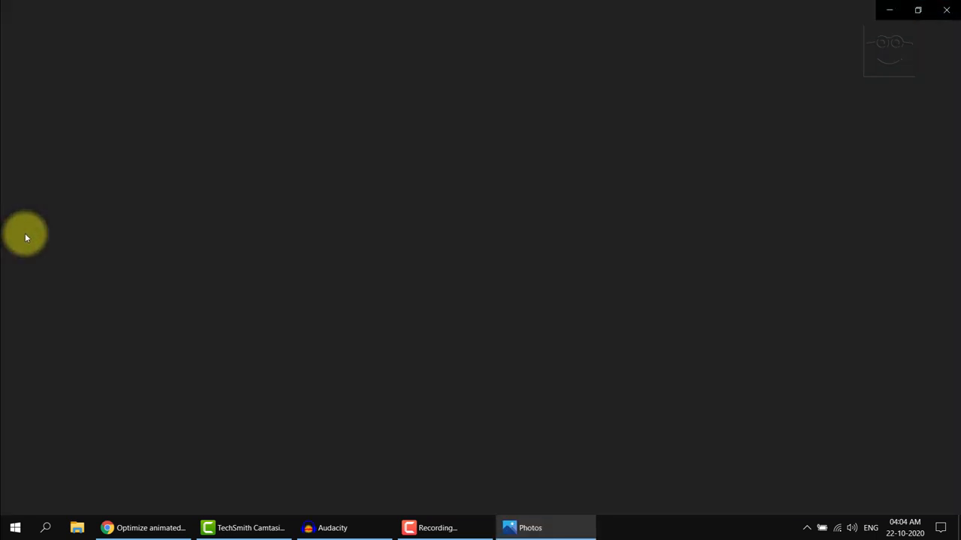
left_click(530, 528)
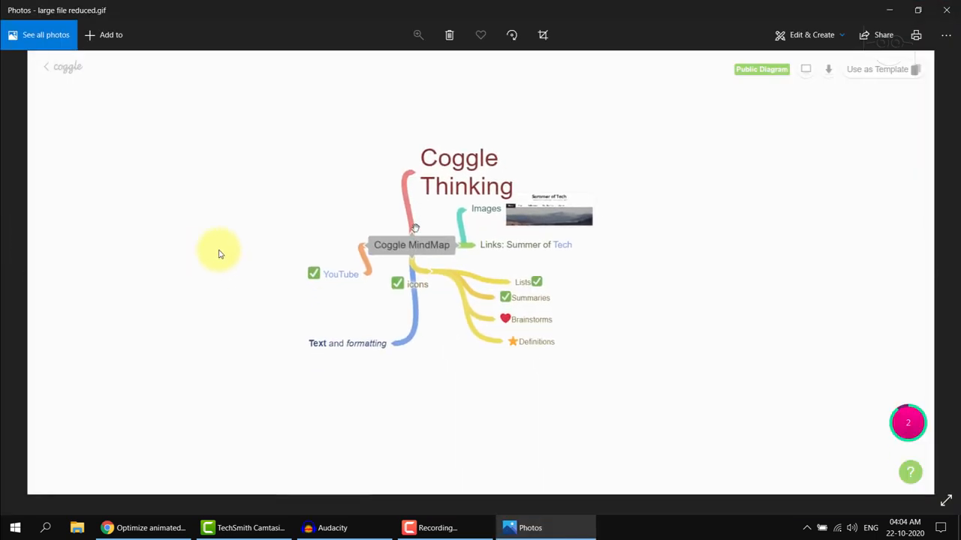